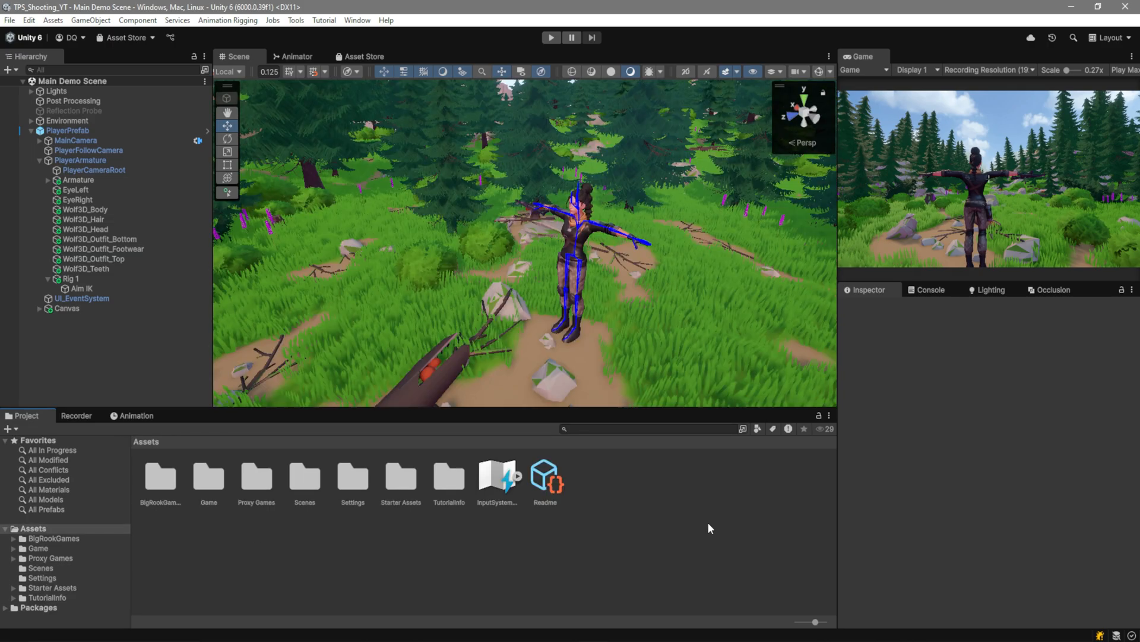
# Step: In Package Manager's Unity Registry, search 'animation' to locate the Animation Rigging package
pyautogui.click(124, 37)
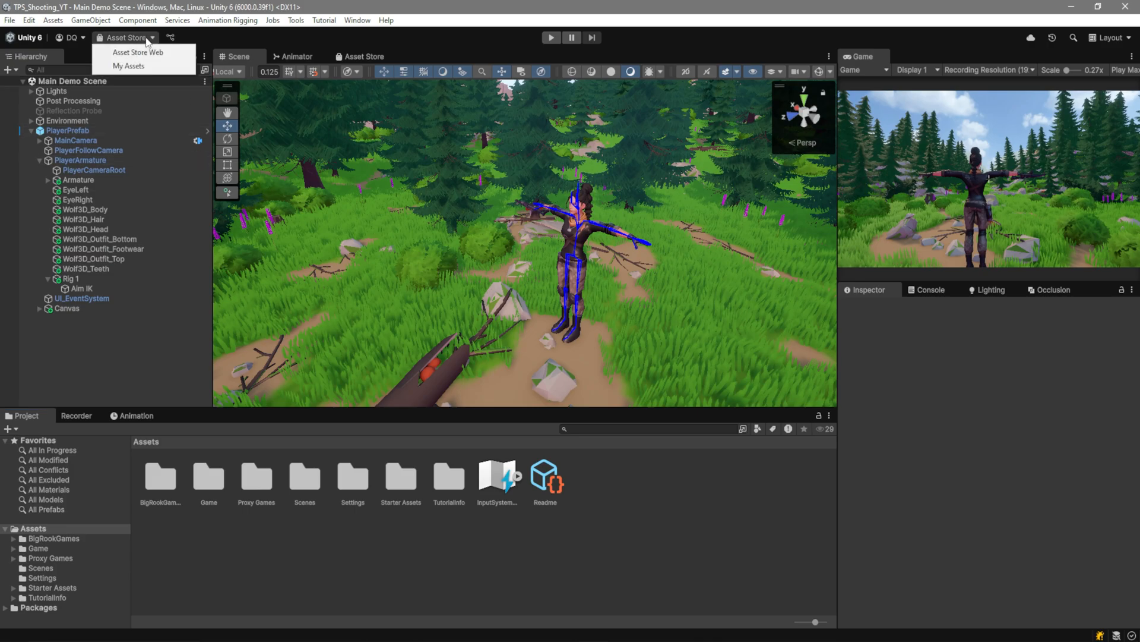
pyautogui.click(137, 52)
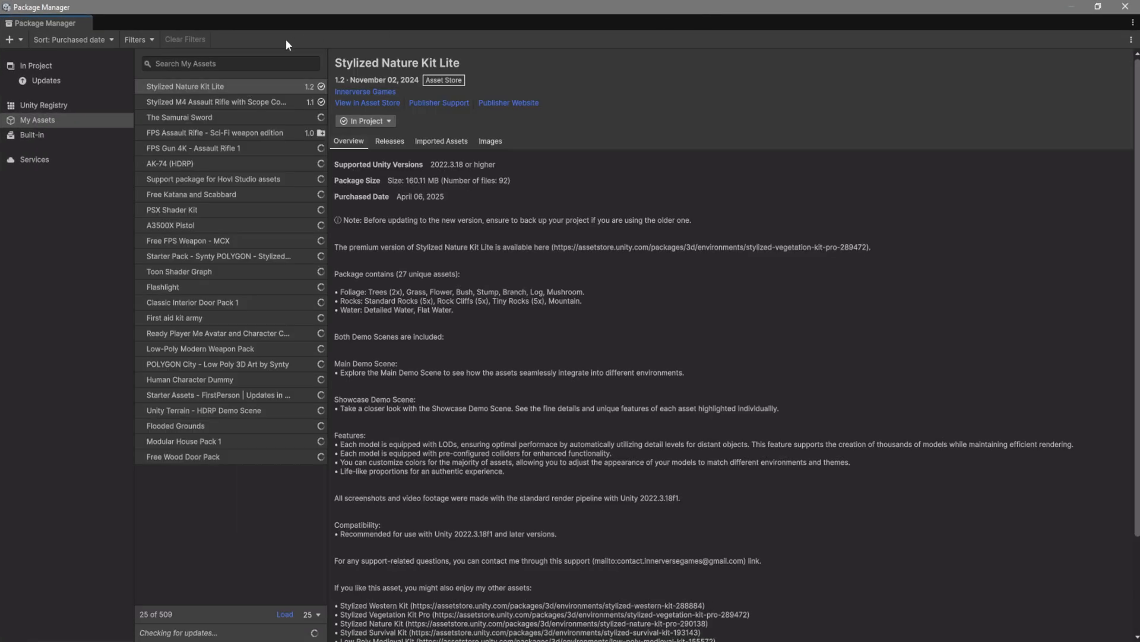
pyautogui.click(43, 104)
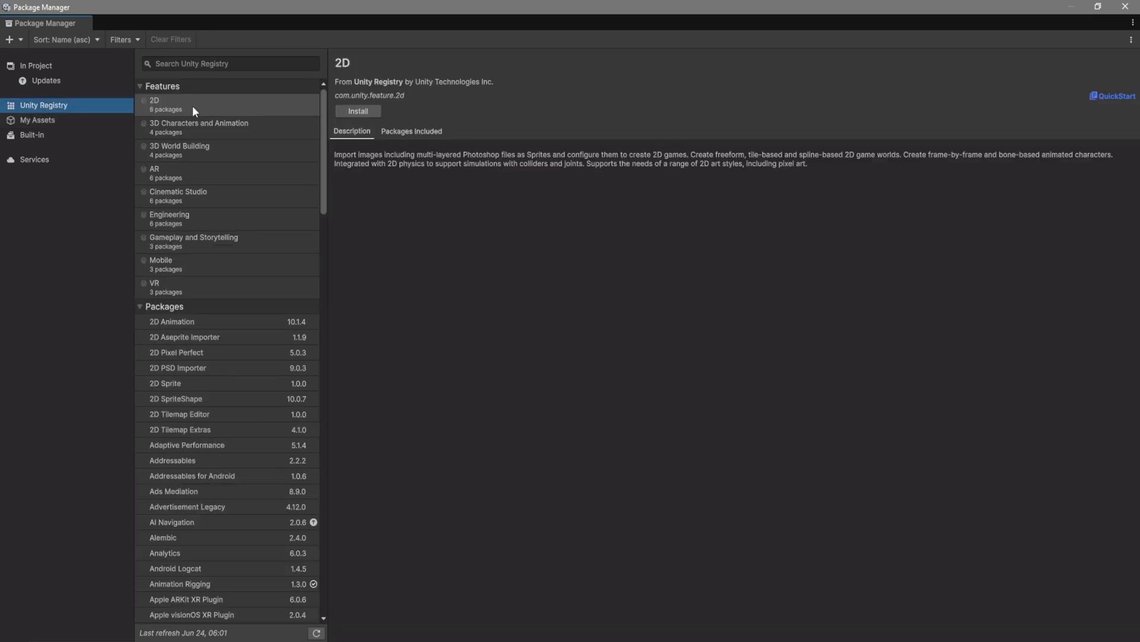
pyautogui.click(230, 63)
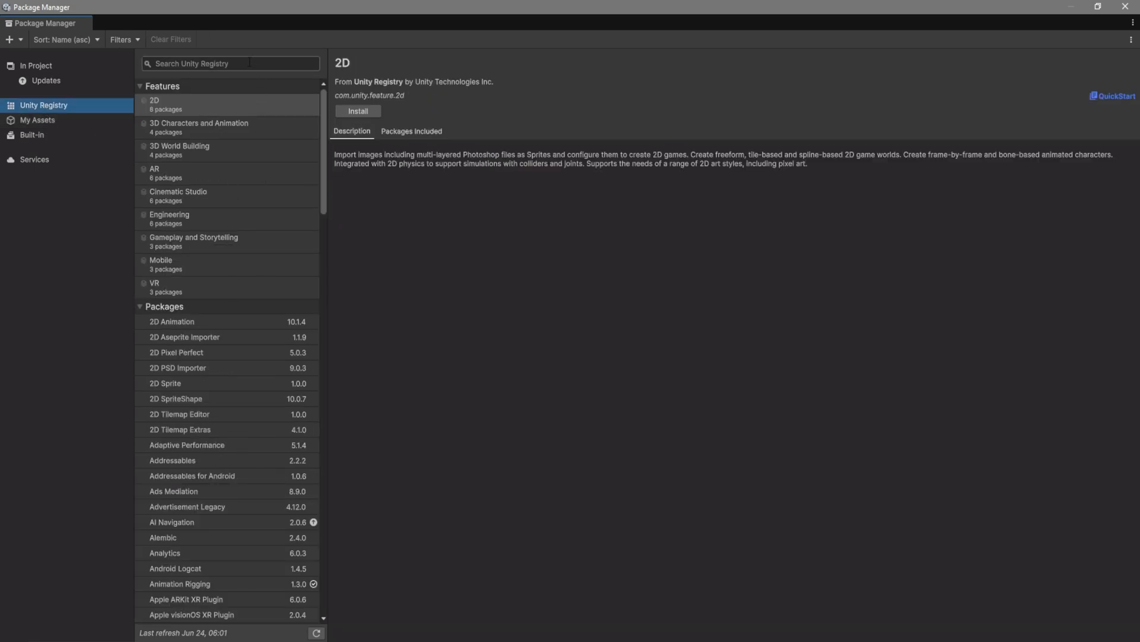
pyautogui.write('animation')
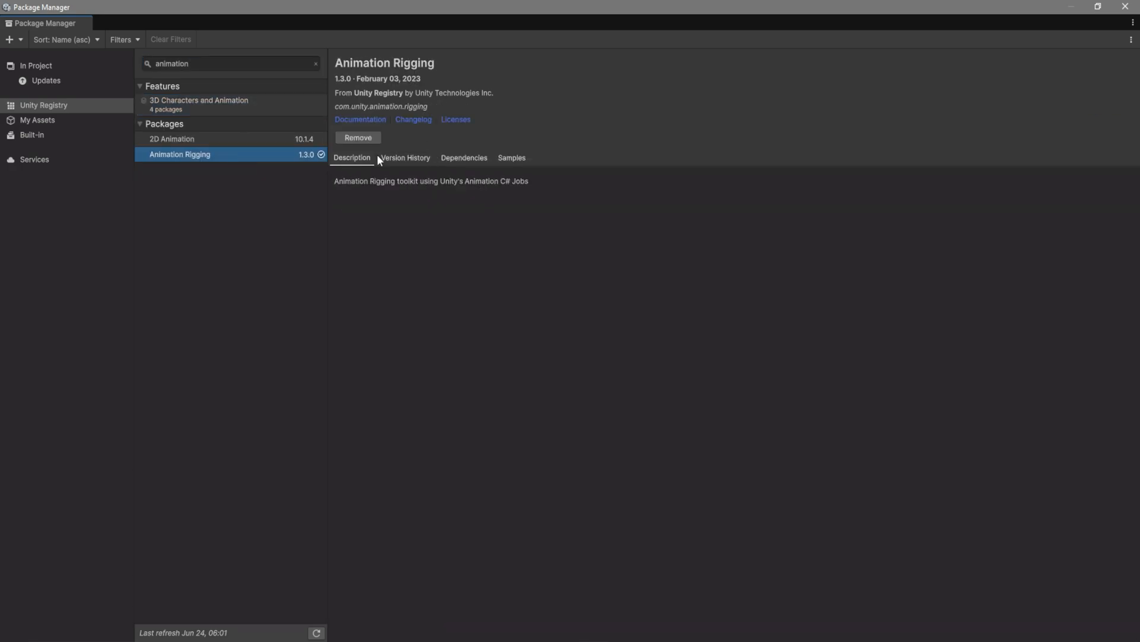
pyautogui.moveTo(357, 138)
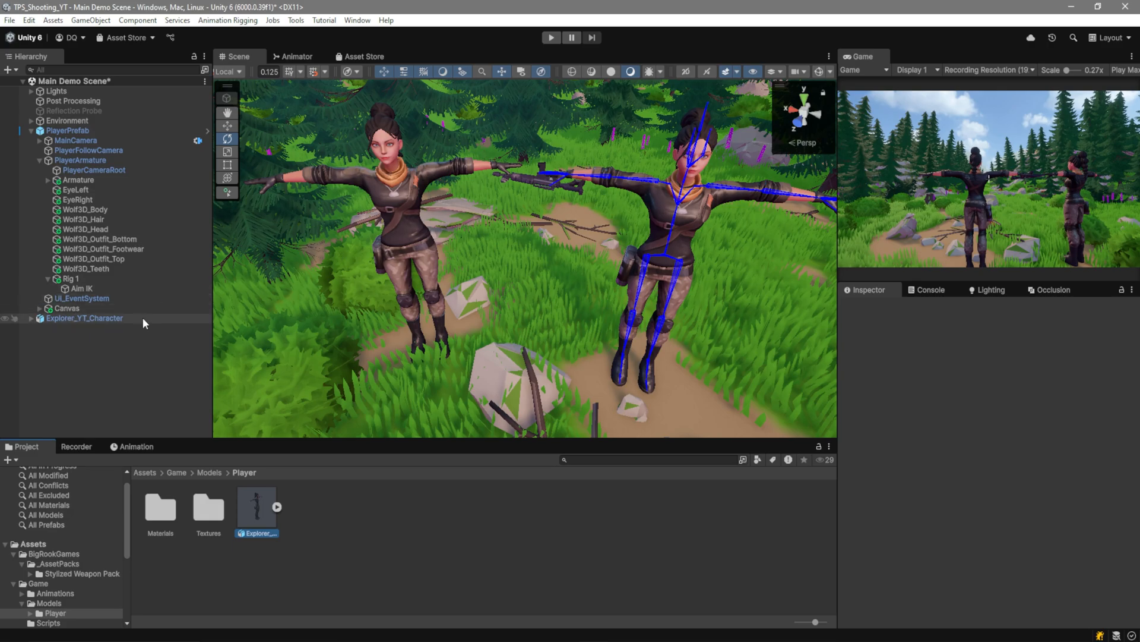
# Step: Run Animation Rigging > Rig Setup on the Explorer character, then remove the Explorer
pyautogui.click(227, 19)
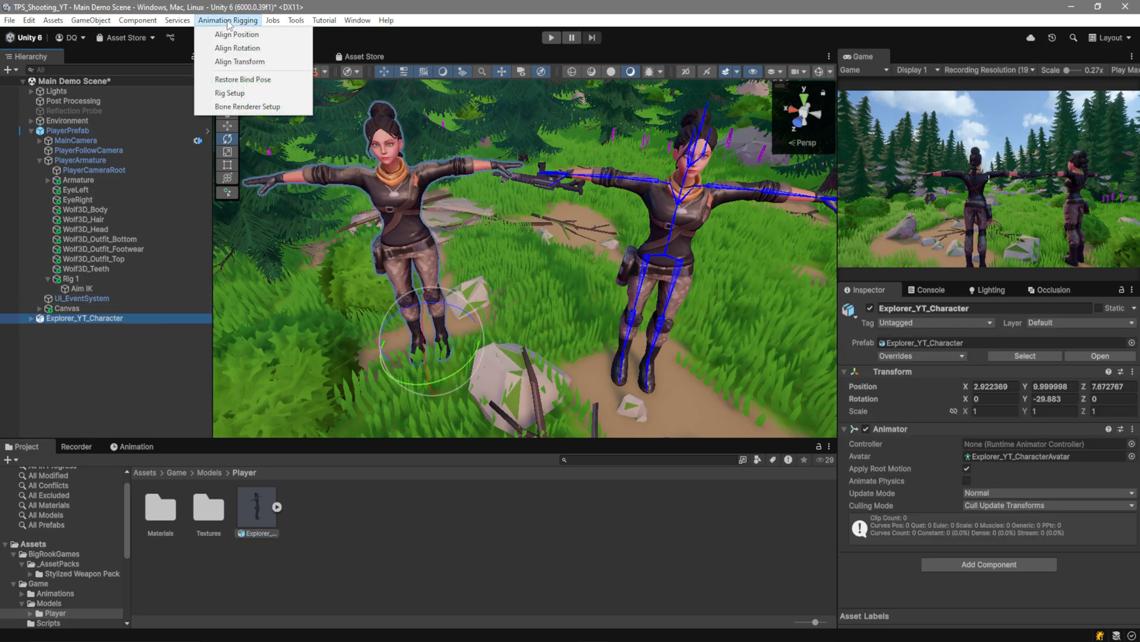
pyautogui.moveTo(230, 93)
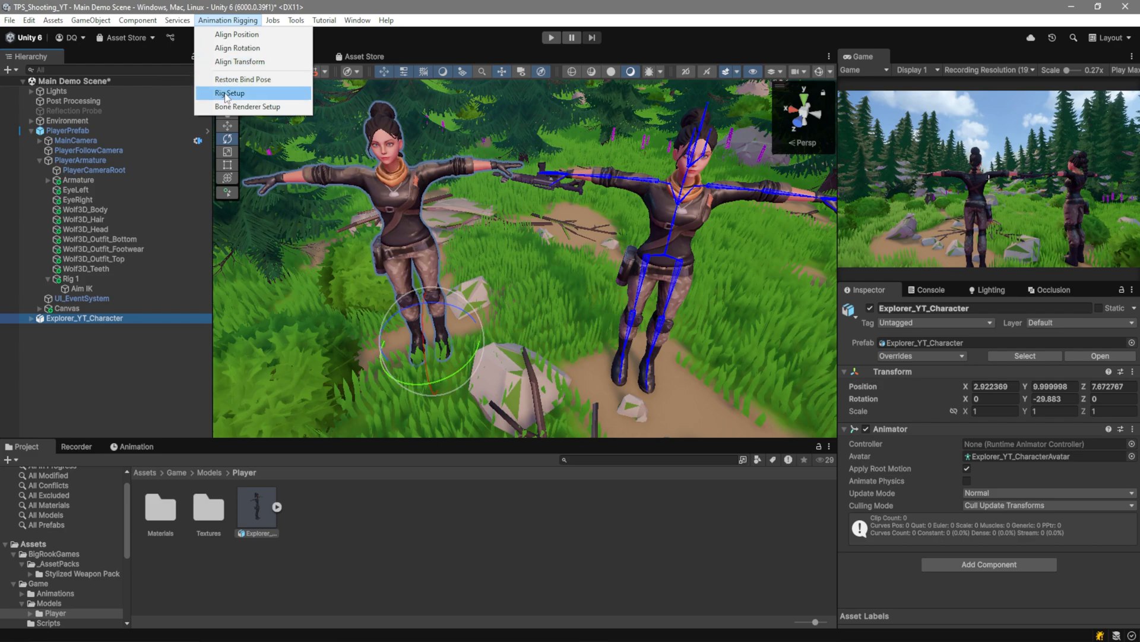
pyautogui.click(230, 92)
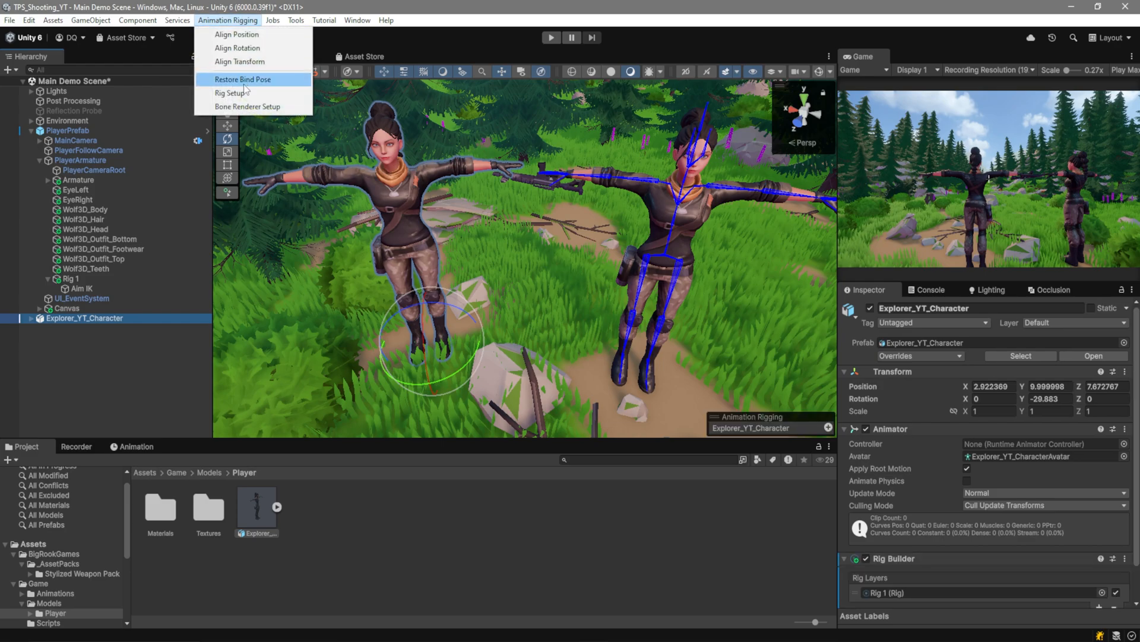
pyautogui.click(243, 79)
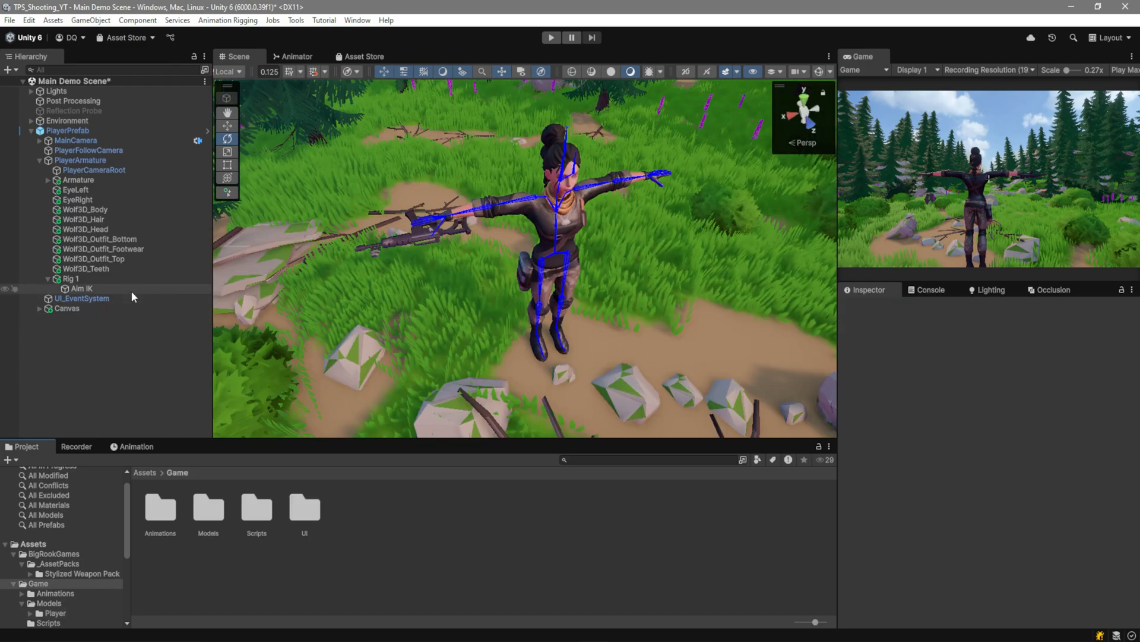
# Step: Add a Two Bone IK Constraint component to the Aim IK object
pyautogui.click(80, 288)
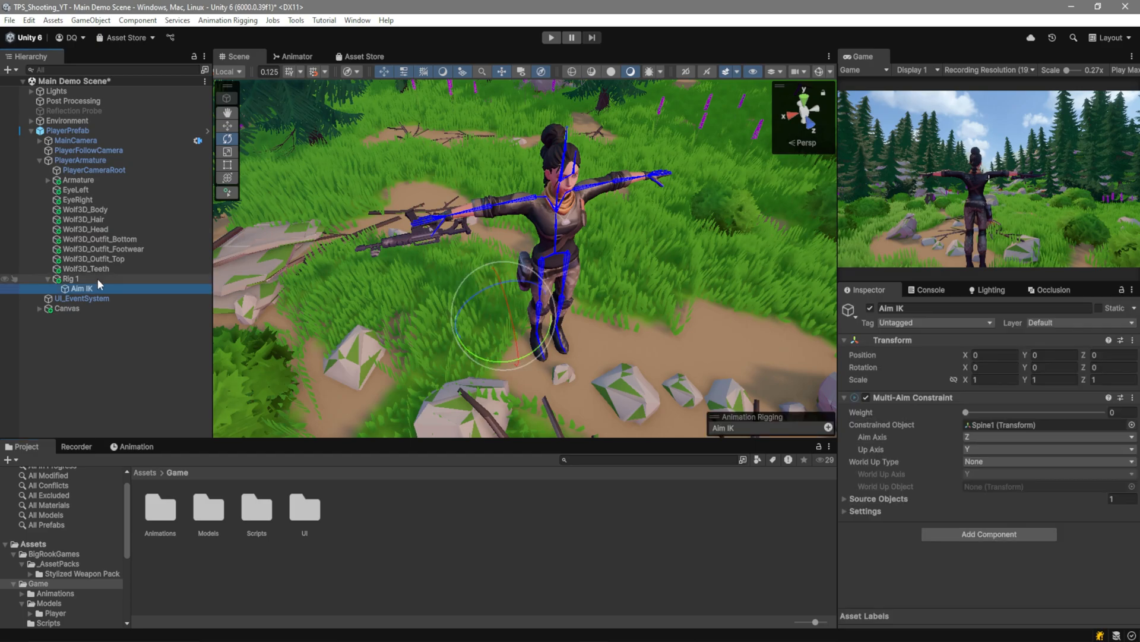
pyautogui.moveTo(98, 282)
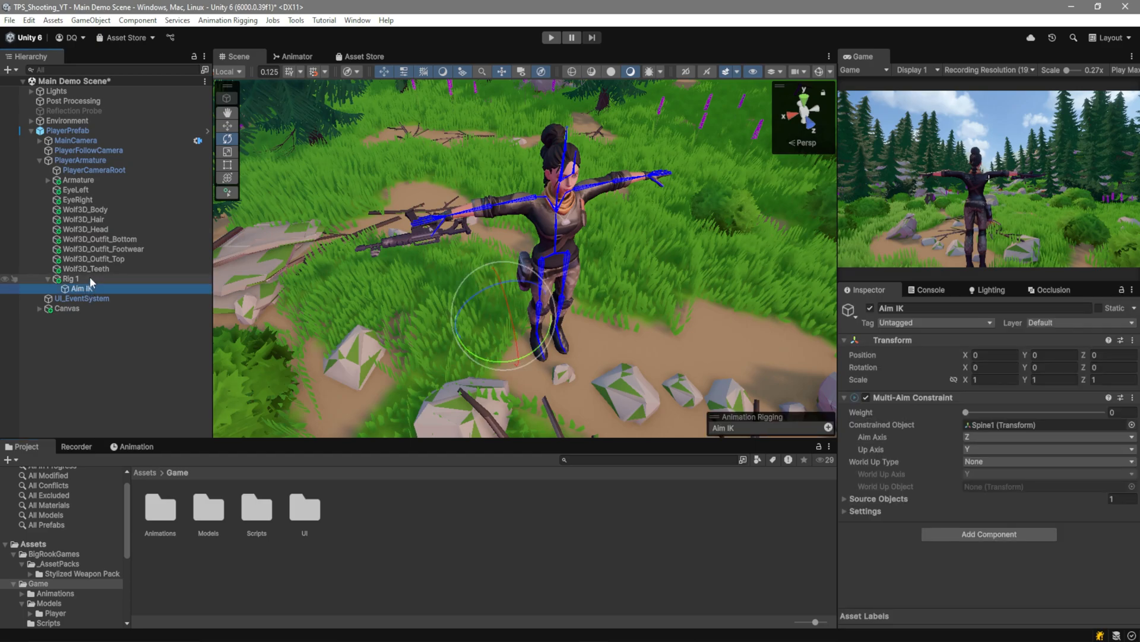
pyautogui.rightClick(70, 279)
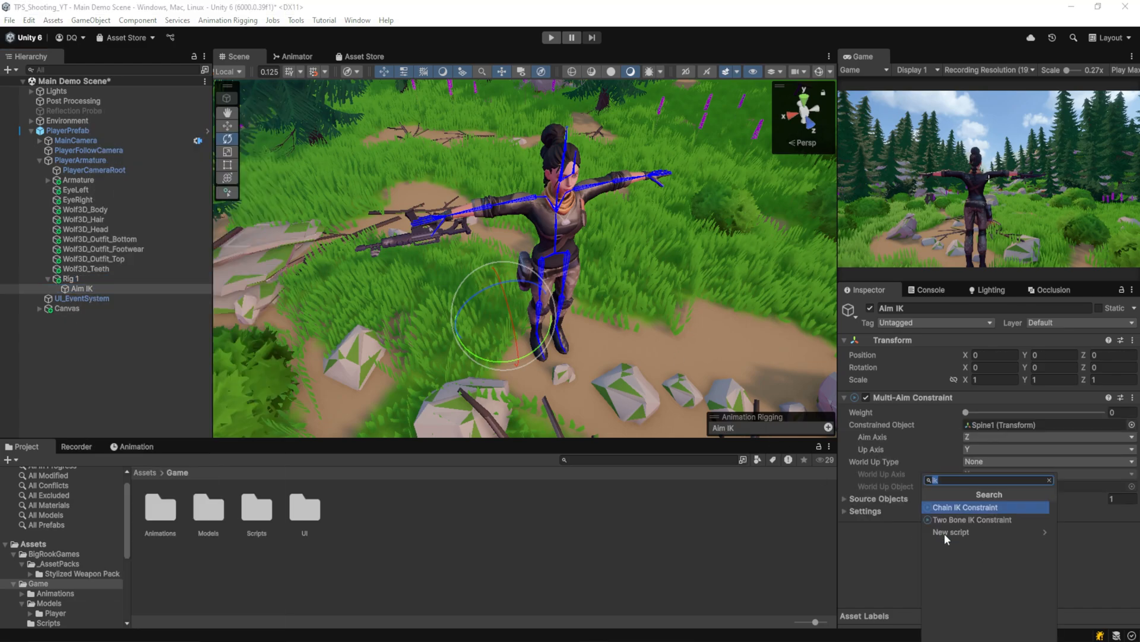
pyautogui.moveTo(989, 519)
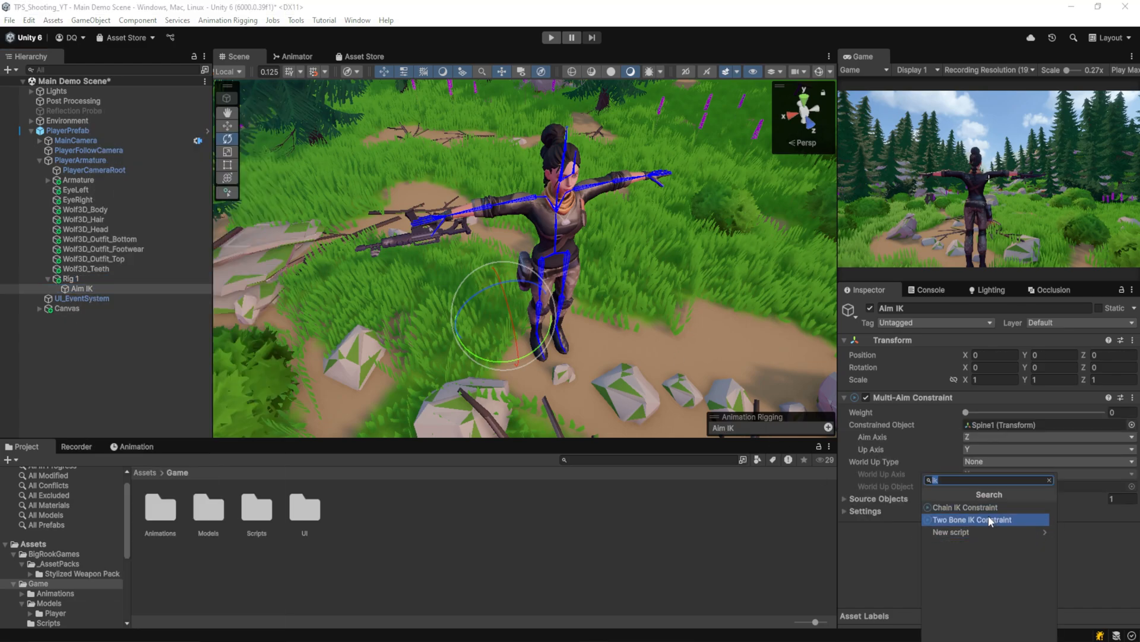
pyautogui.click(973, 519)
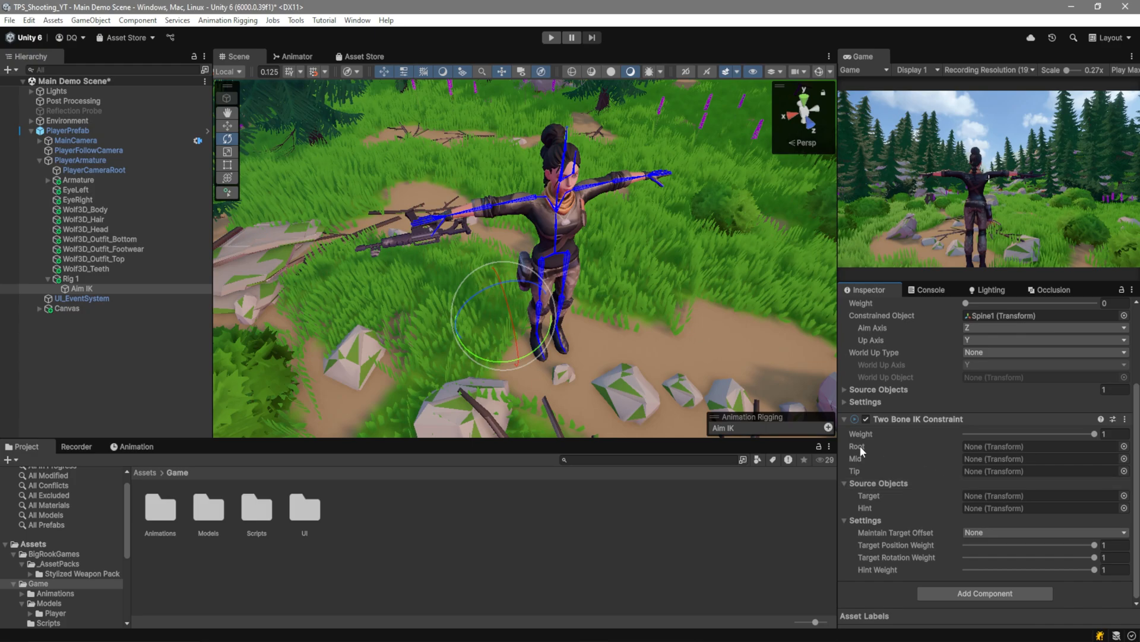
pyautogui.moveTo(857, 458)
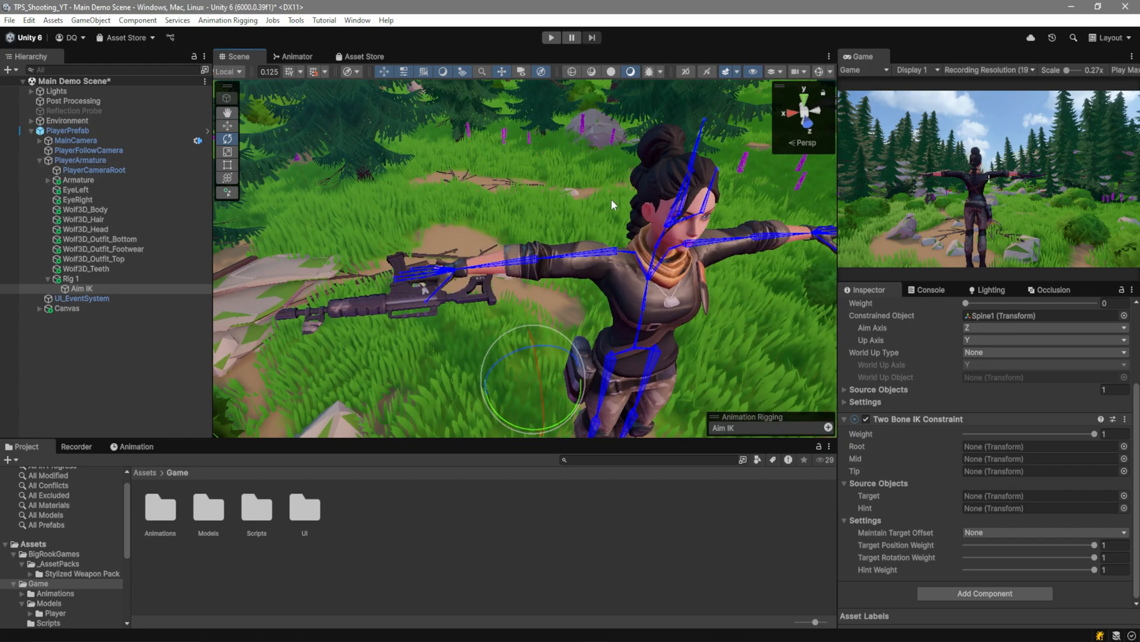
# Step: Assign LeftArm, LeftForeArm and LeftHand as the constraint's Root, Mid and Tip bones
pyautogui.click(146, 179)
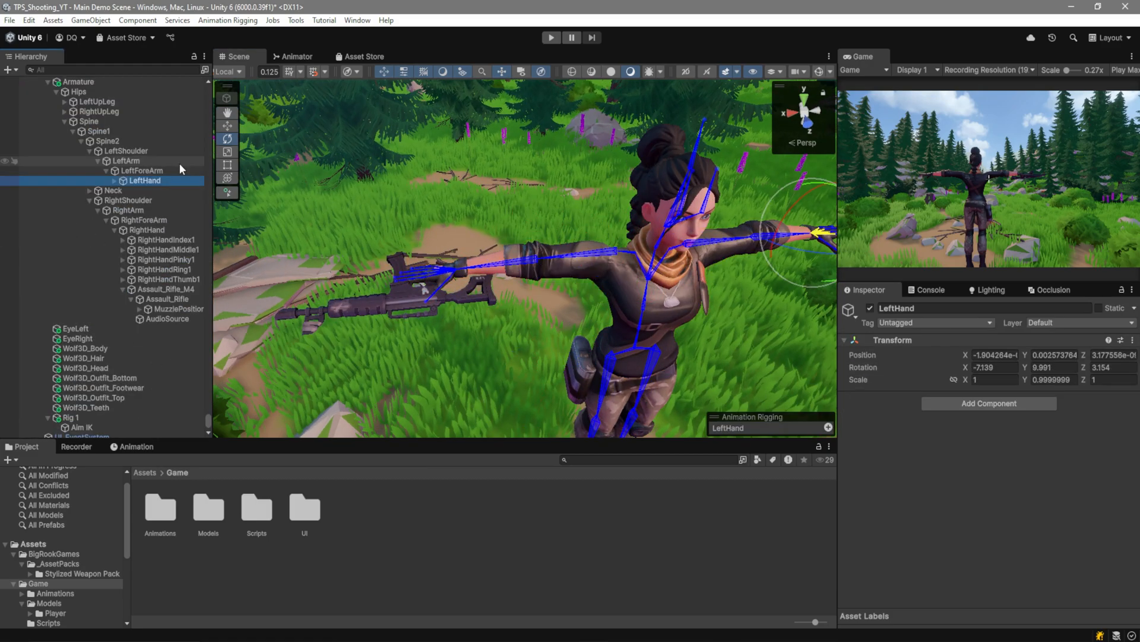
pyautogui.click(126, 161)
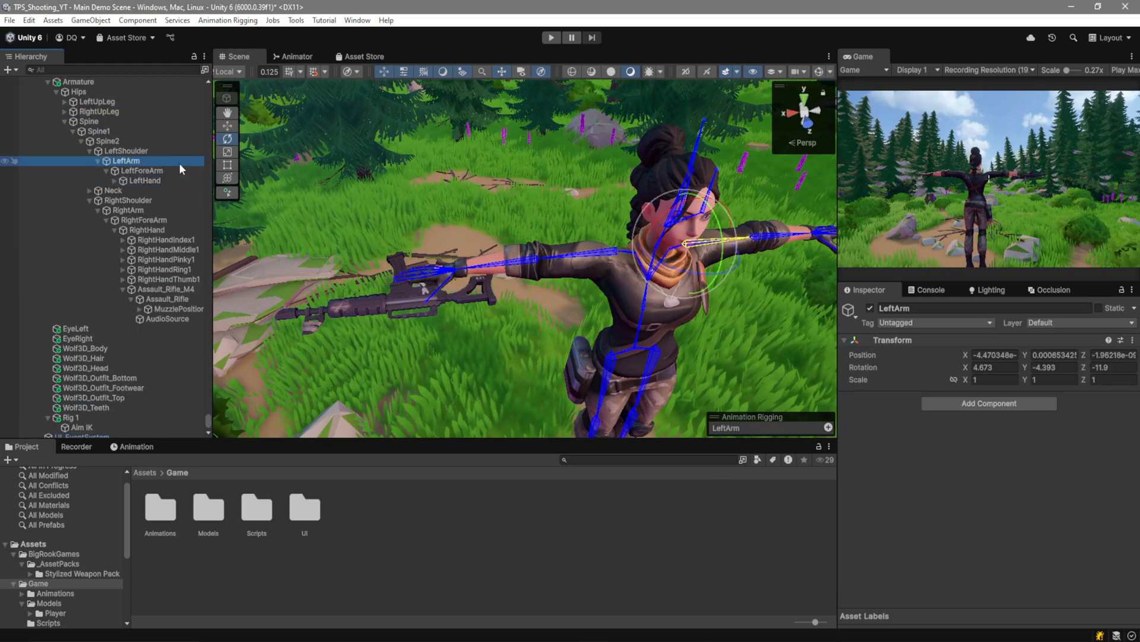
pyautogui.click(145, 181)
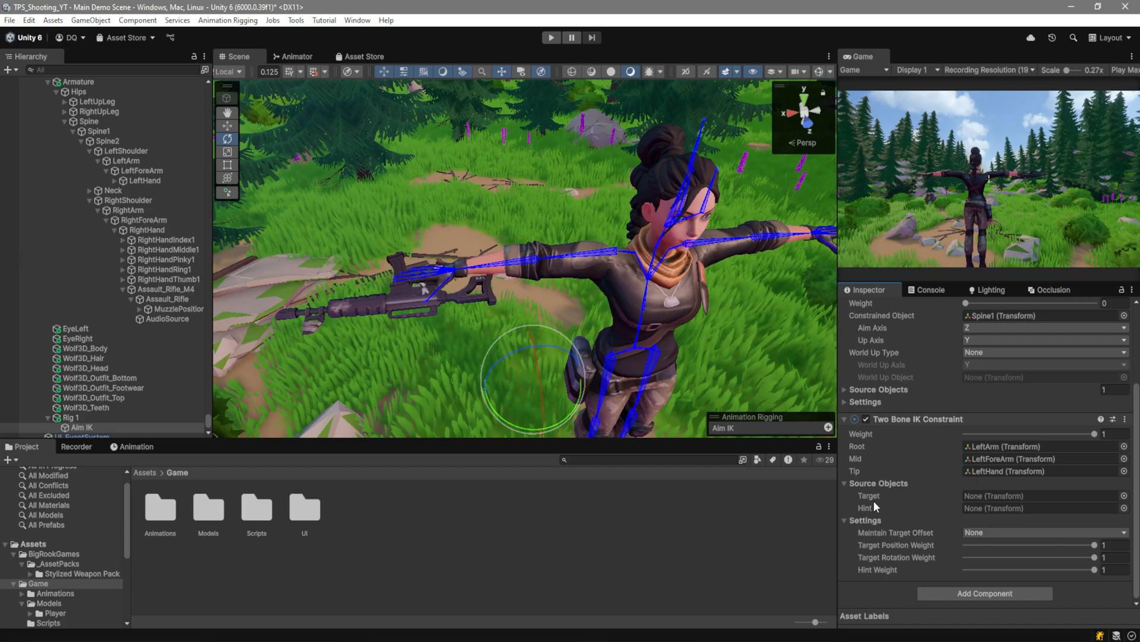
pyautogui.moveTo(879, 502)
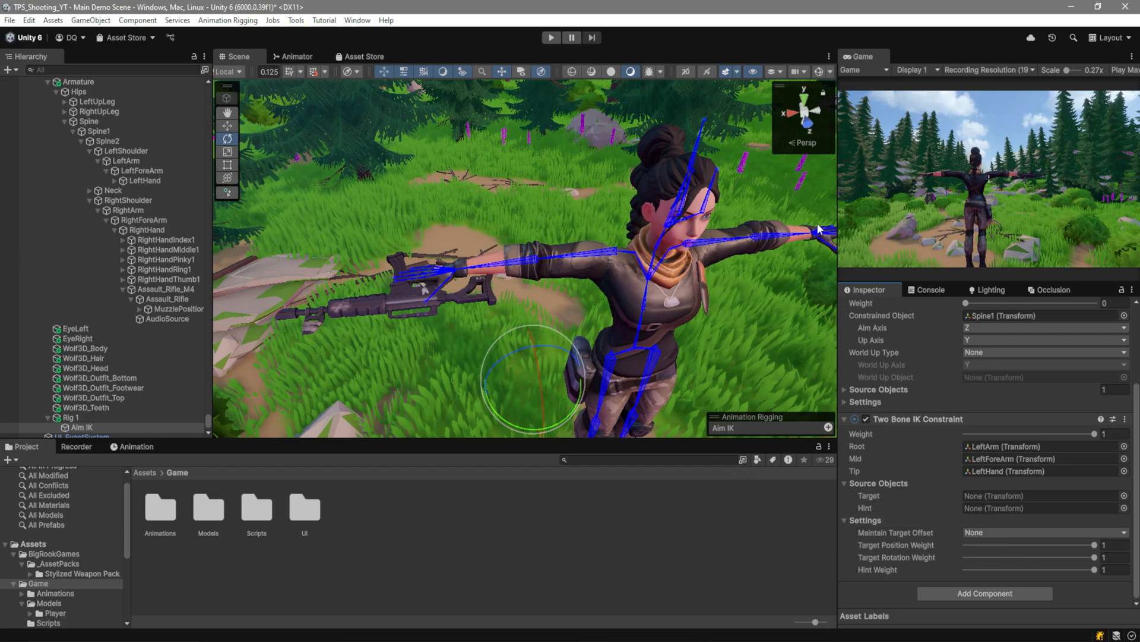
pyautogui.moveTo(834, 373)
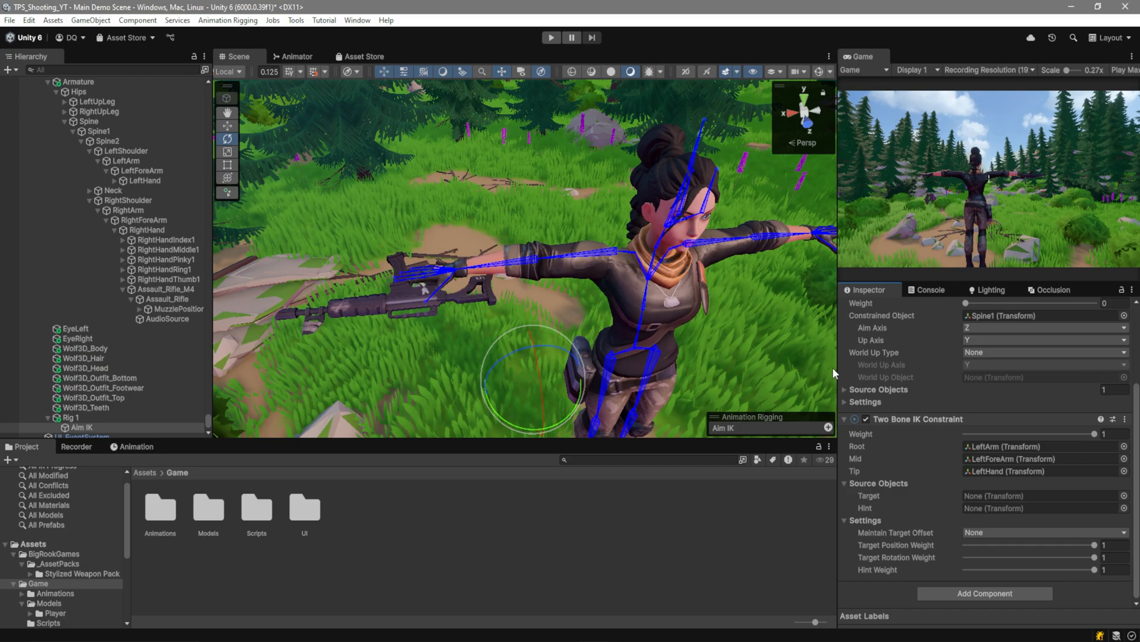
pyautogui.moveTo(748, 214)
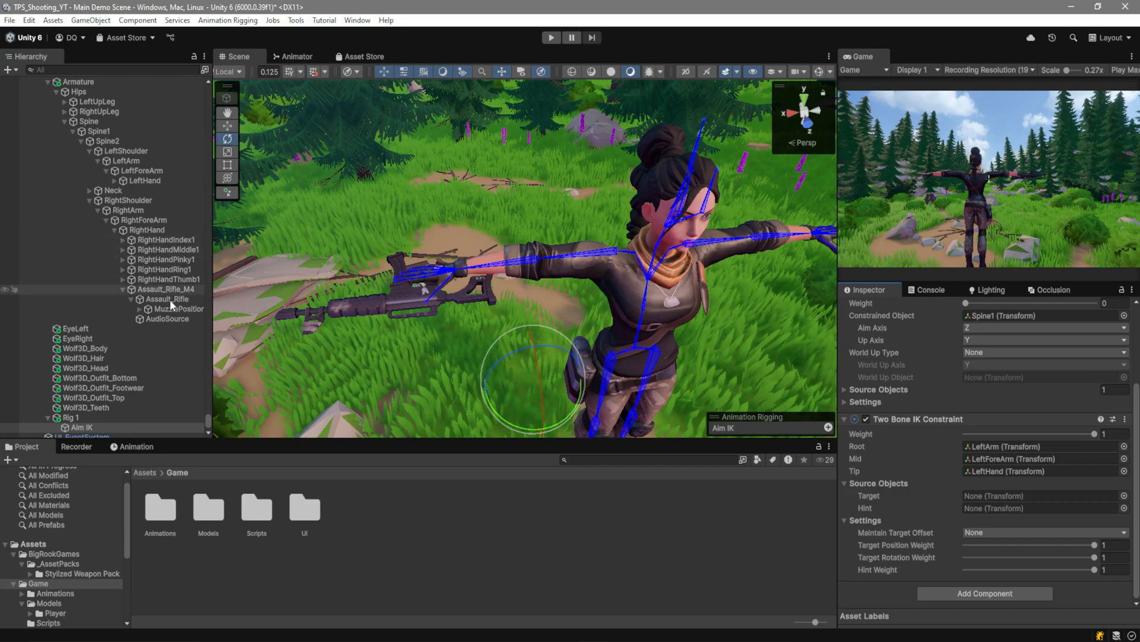
# Step: Create empty Hand IK Target and Hand IK Hint under Assault_Rifle, nesting the hint inside the target
pyautogui.click(168, 299)
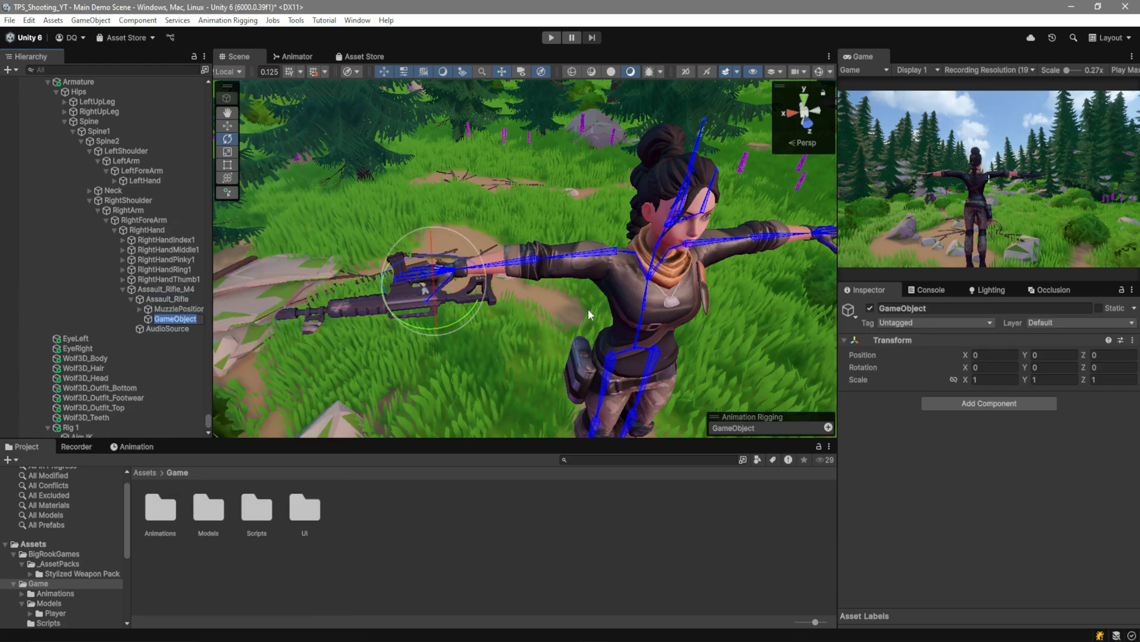
pyautogui.write('Hand IK Target')
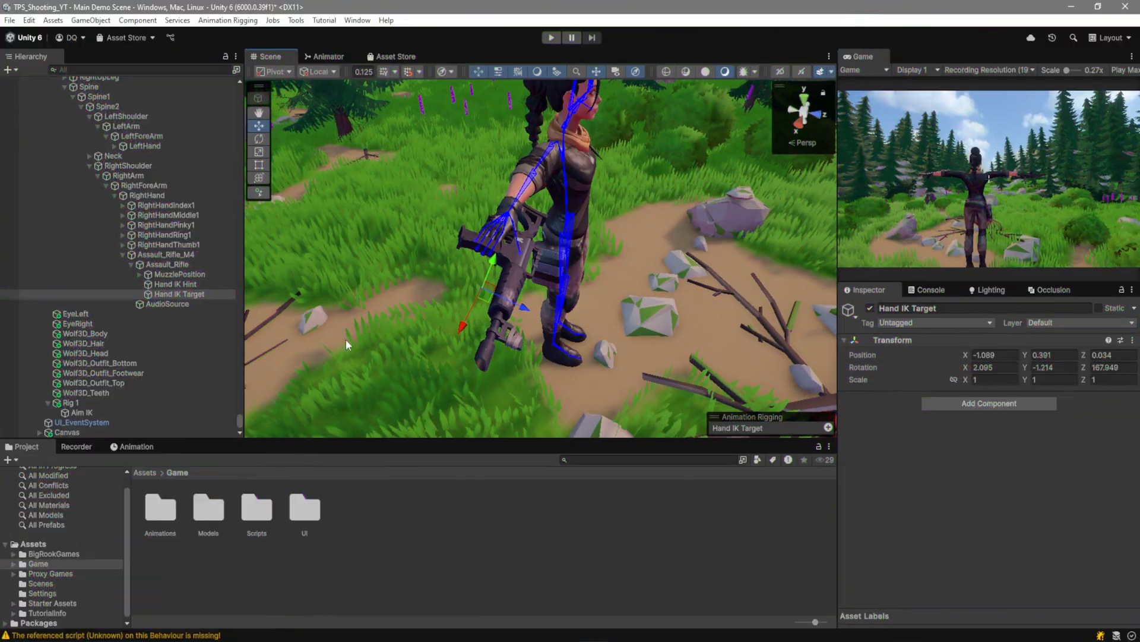
pyautogui.click(174, 284)
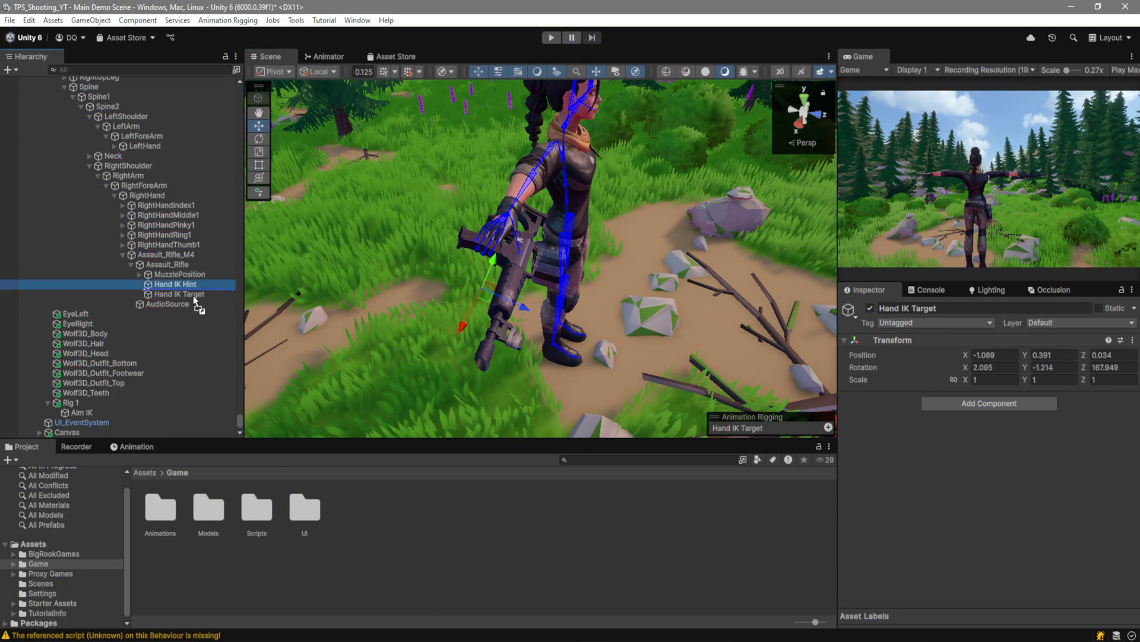
pyautogui.click(177, 285)
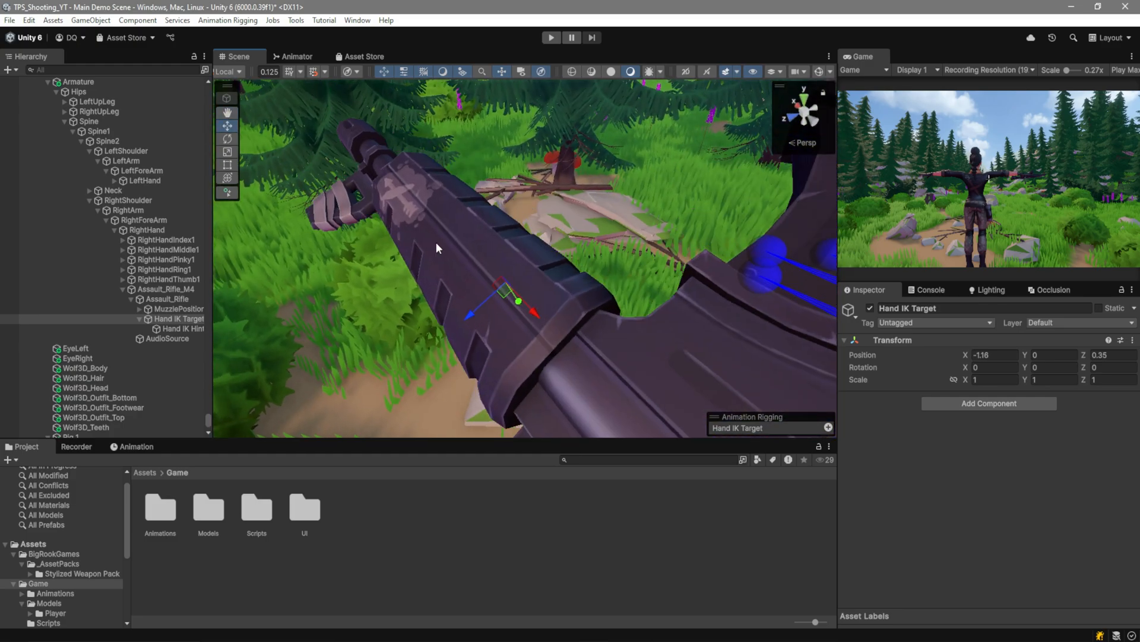
# Step: Put Hand IK Target and Hand IK Hint in Aim IK's Two Bone IK Target and Hint fields
pyautogui.click(77, 412)
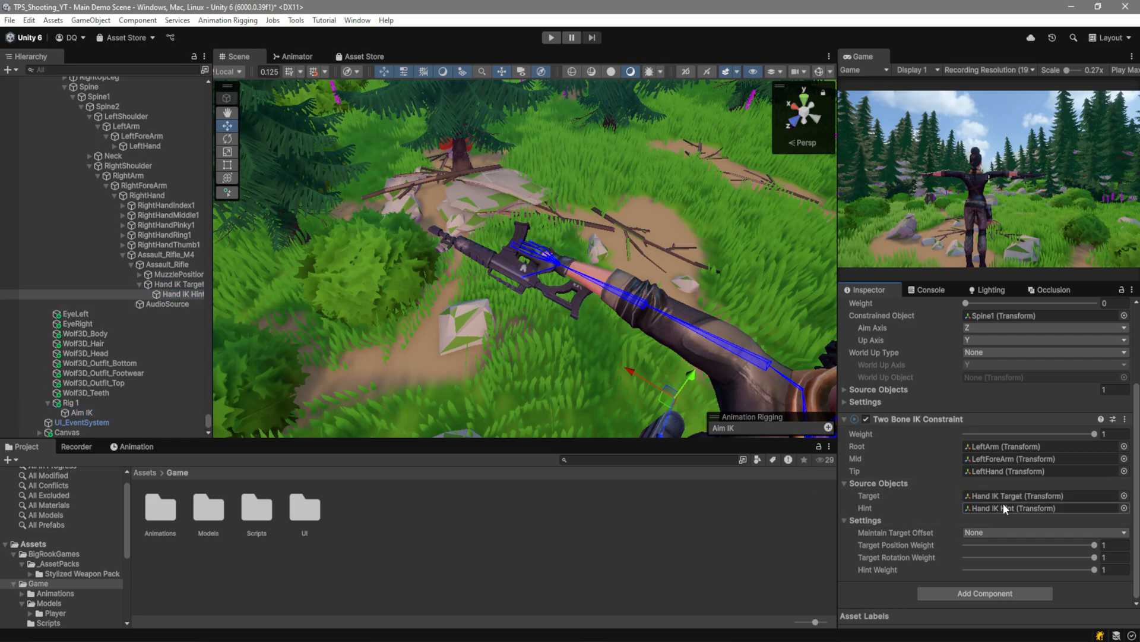
pyautogui.moveTo(919, 545)
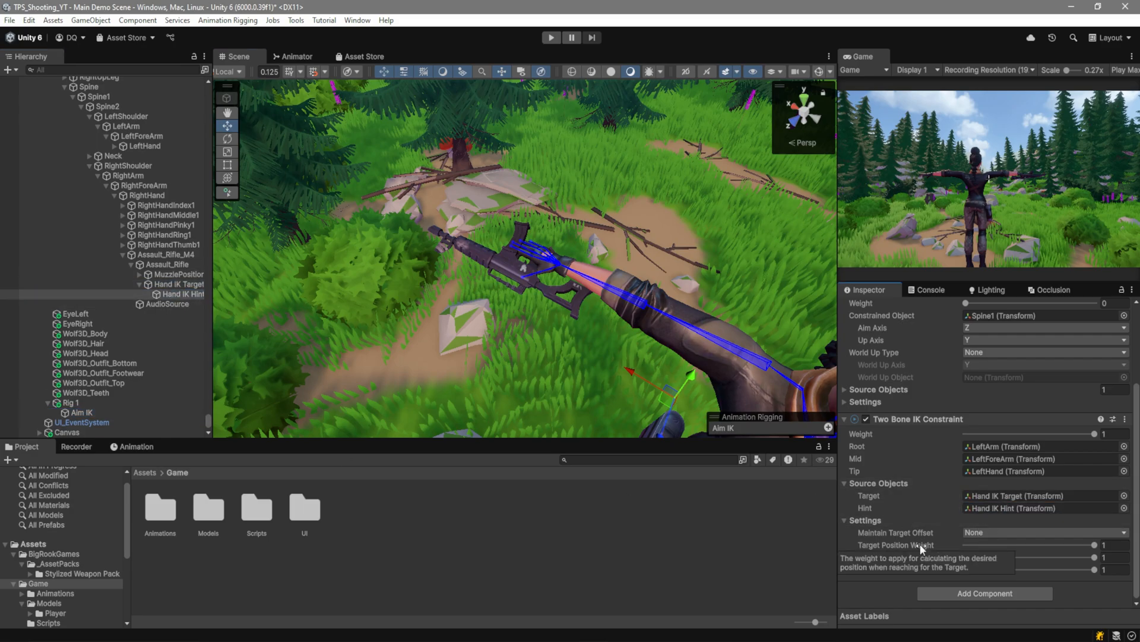
pyautogui.moveTo(1089, 554)
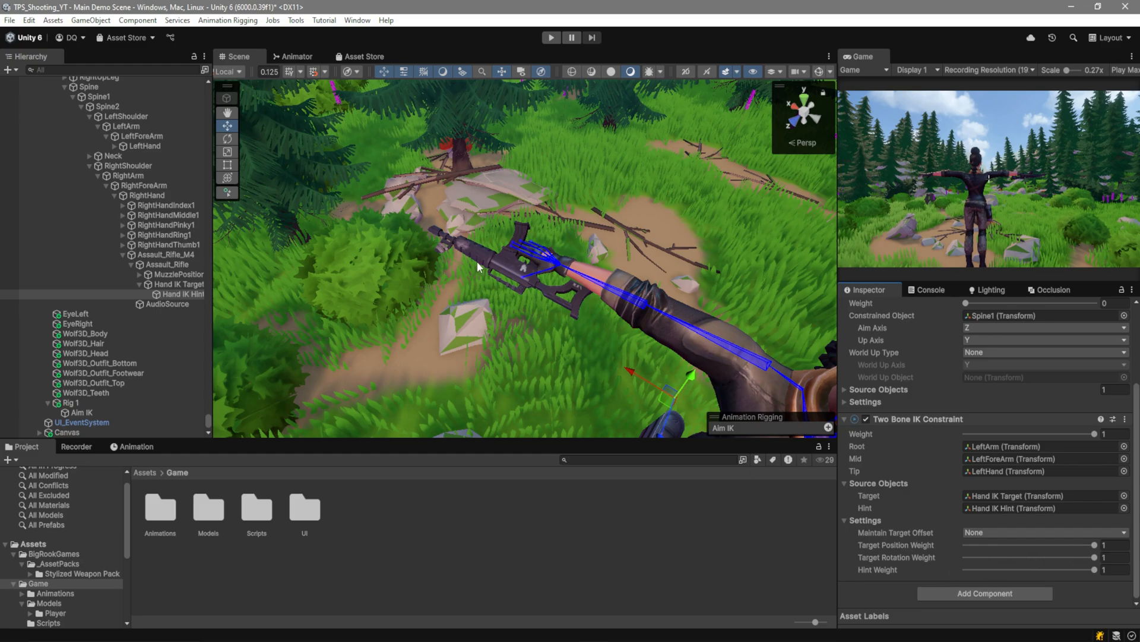
pyautogui.moveTo(200, 280)
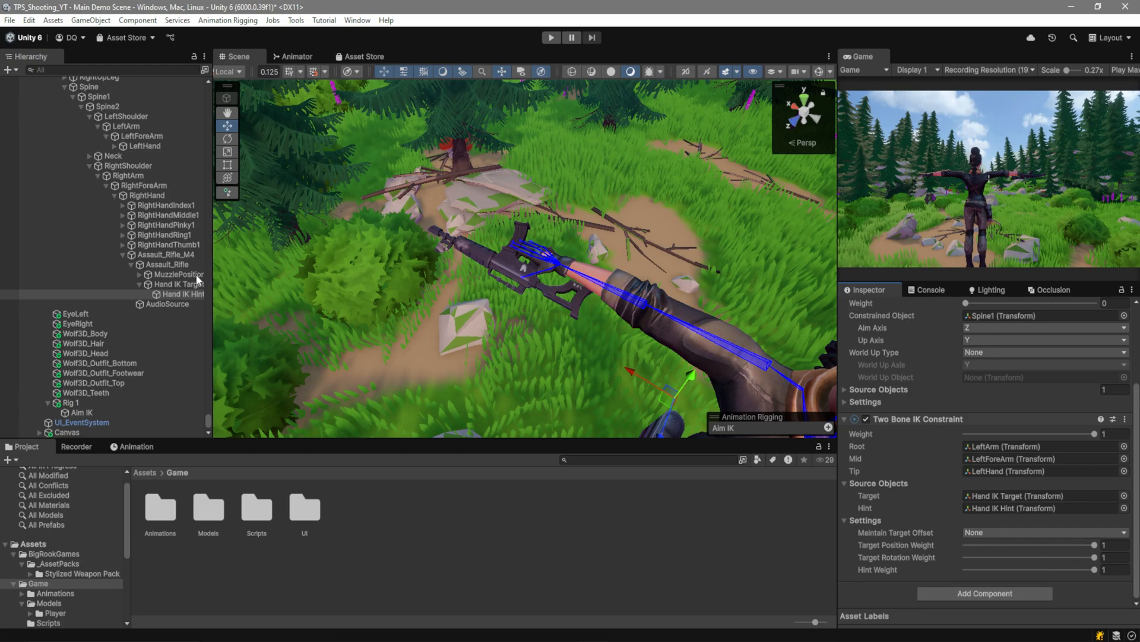
pyautogui.click(180, 284)
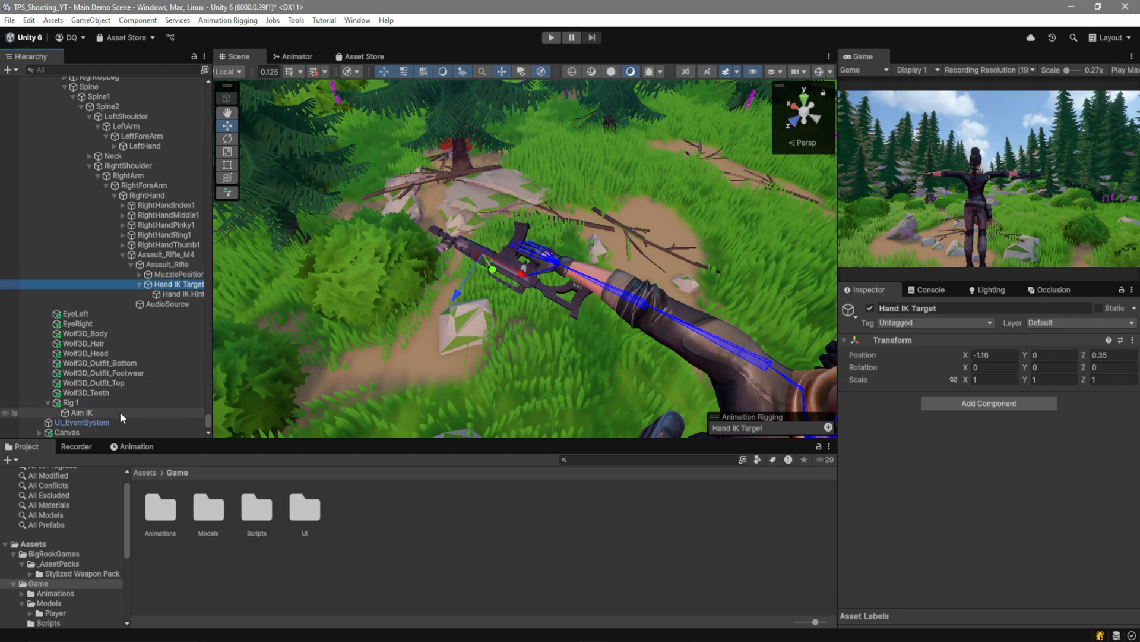
pyautogui.click(550, 37)
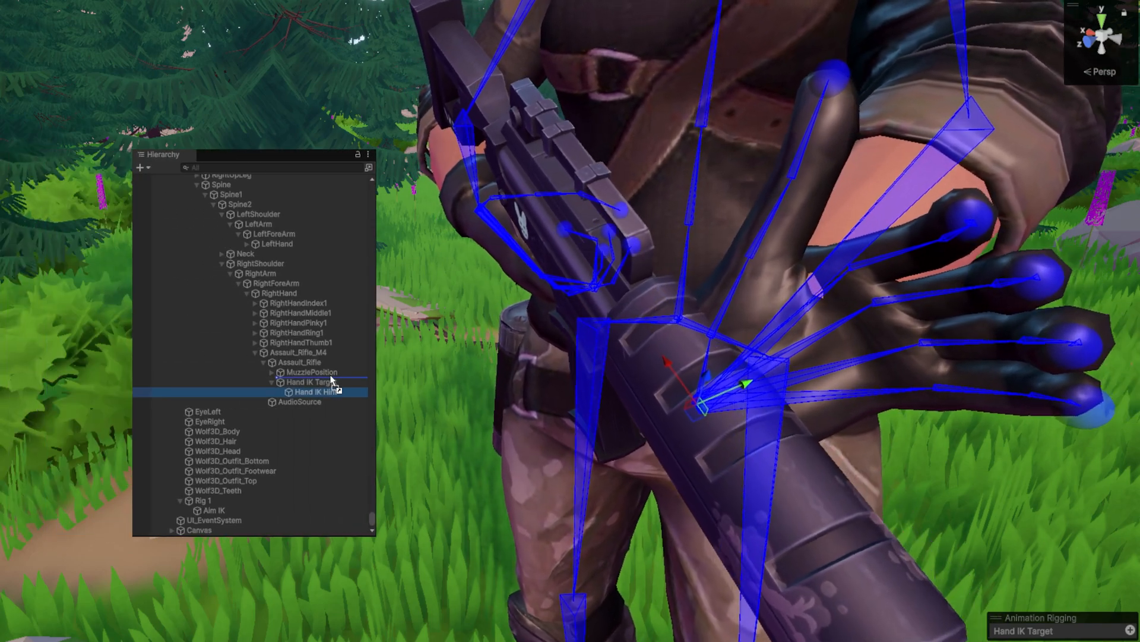
# Step: Move Hand IK Hint out of Hand IK Target so it sits beside it under Assault_Rifle
pyautogui.click(311, 392)
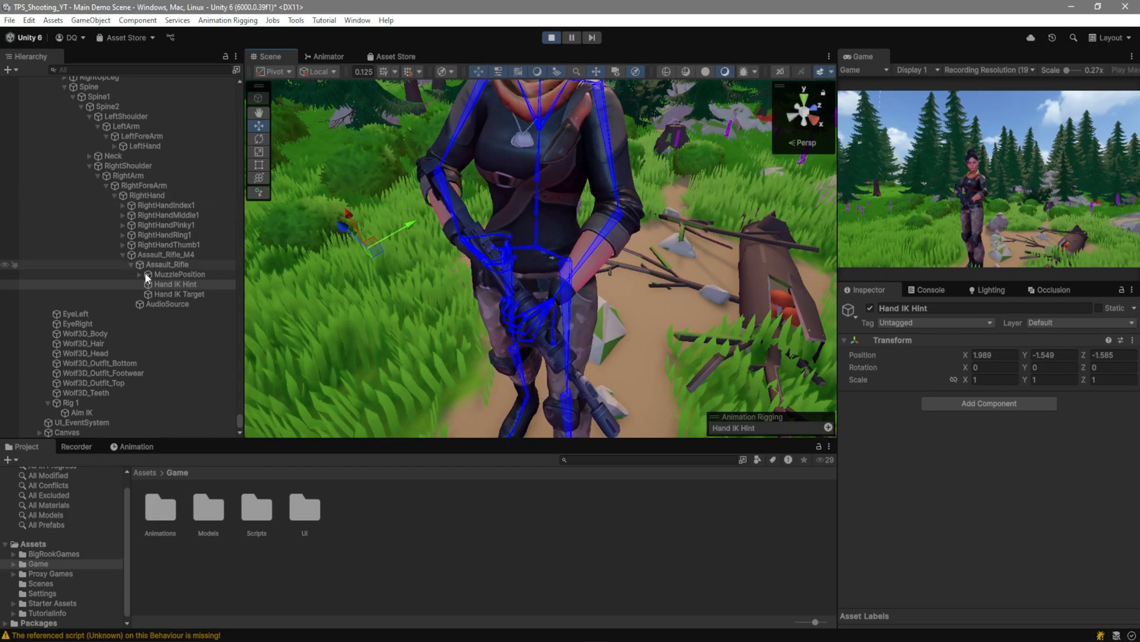
pyautogui.click(174, 284)
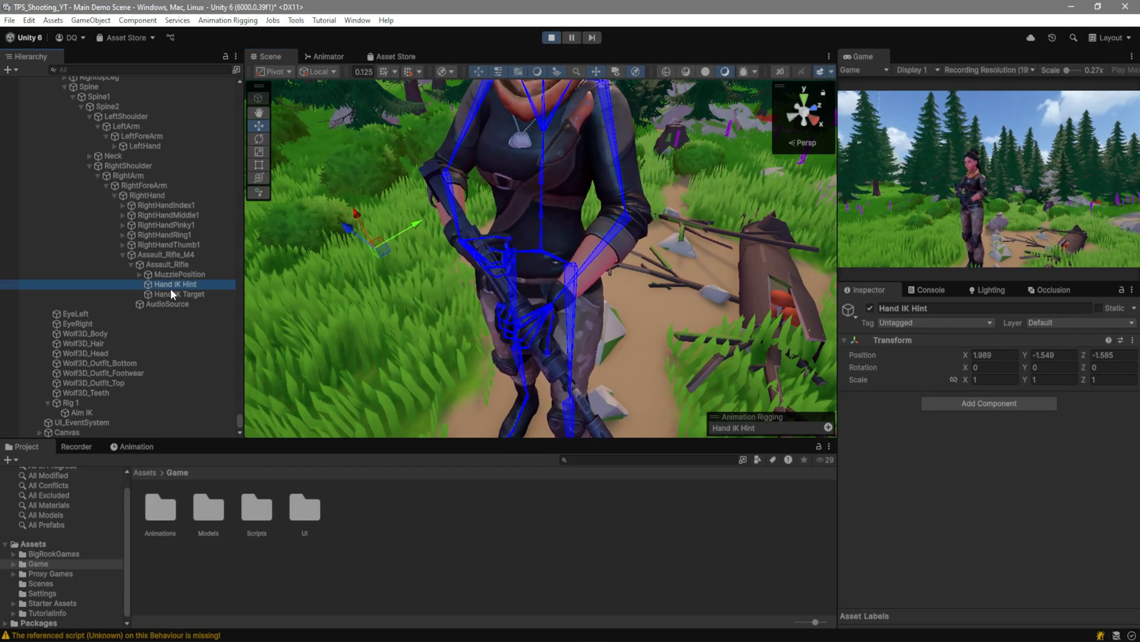
pyautogui.click(178, 294)
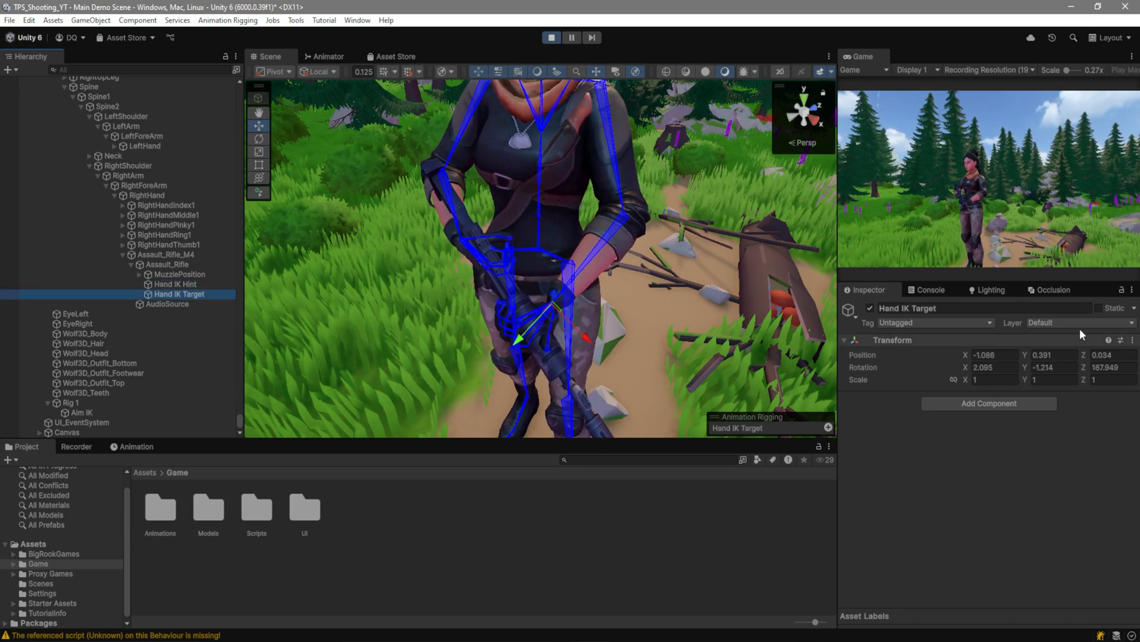
pyautogui.click(175, 284)
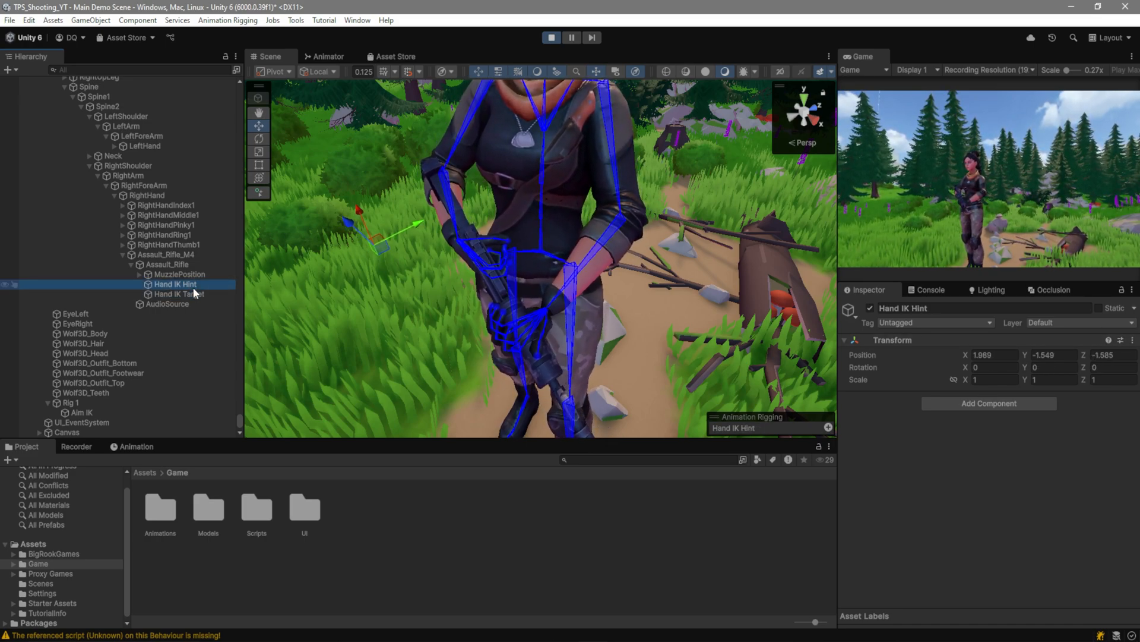